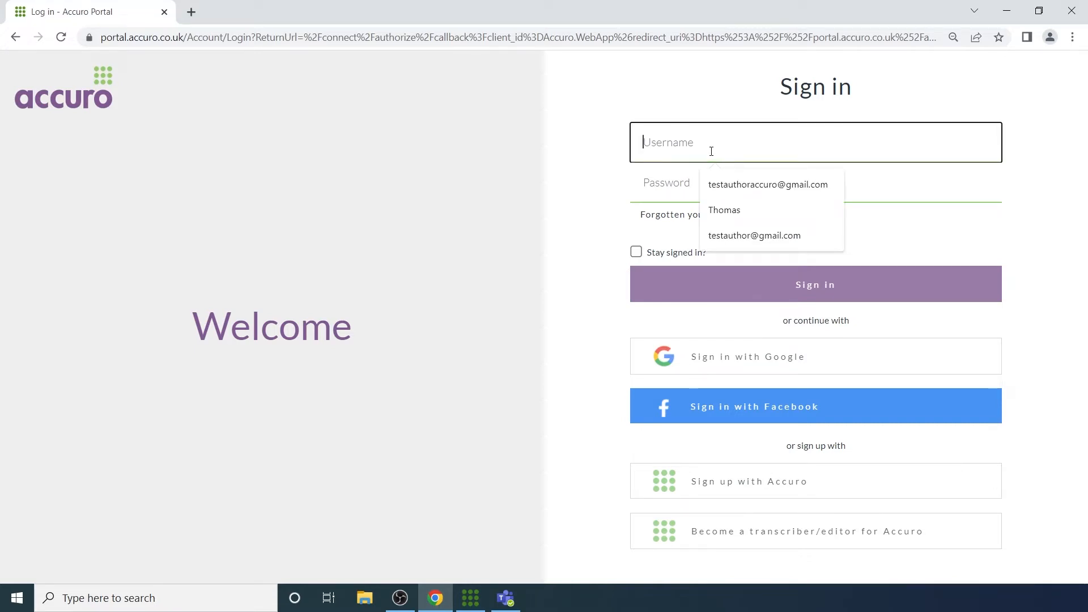
Sign in to Accuro Portal with username 'testtranscriber'.
type("testtranscriber")
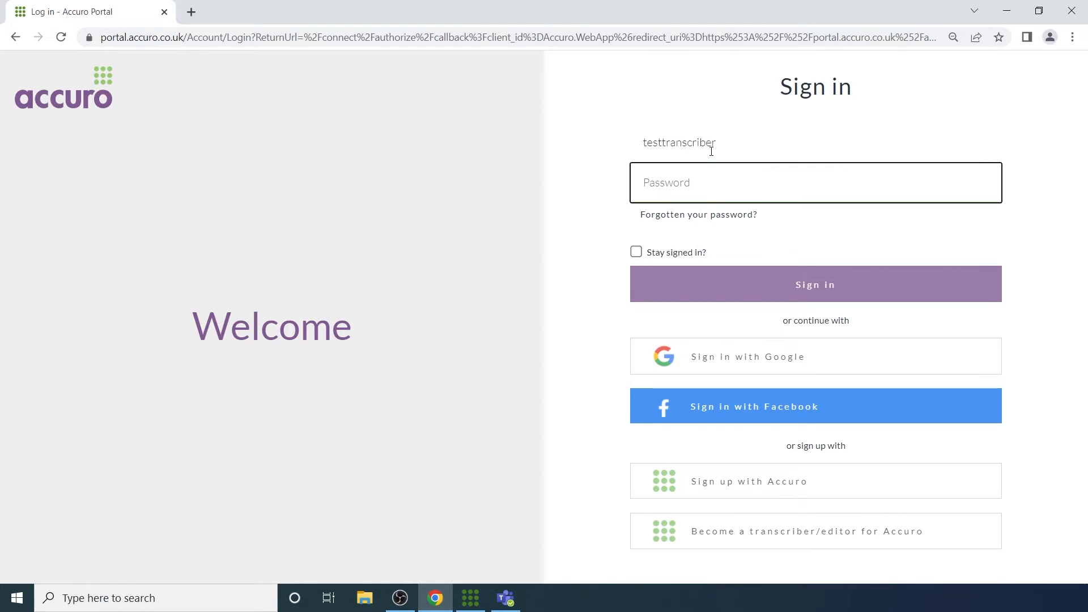
left_click(815, 284)
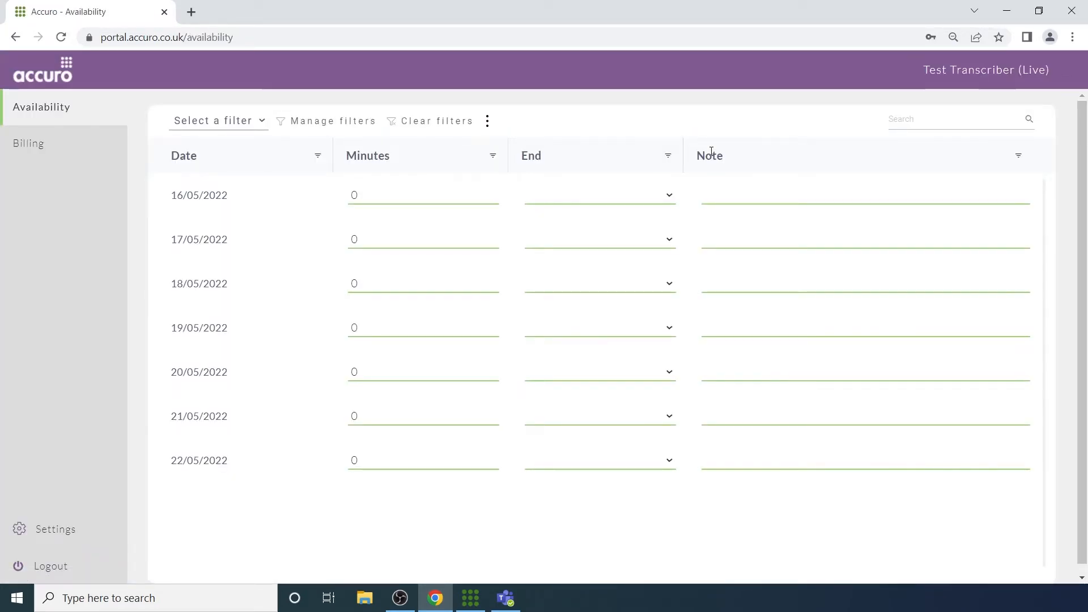
Give 16/05/2022 15 minutes, an 18:00 end and the note 'Available for urgents'.
left_click(422, 195)
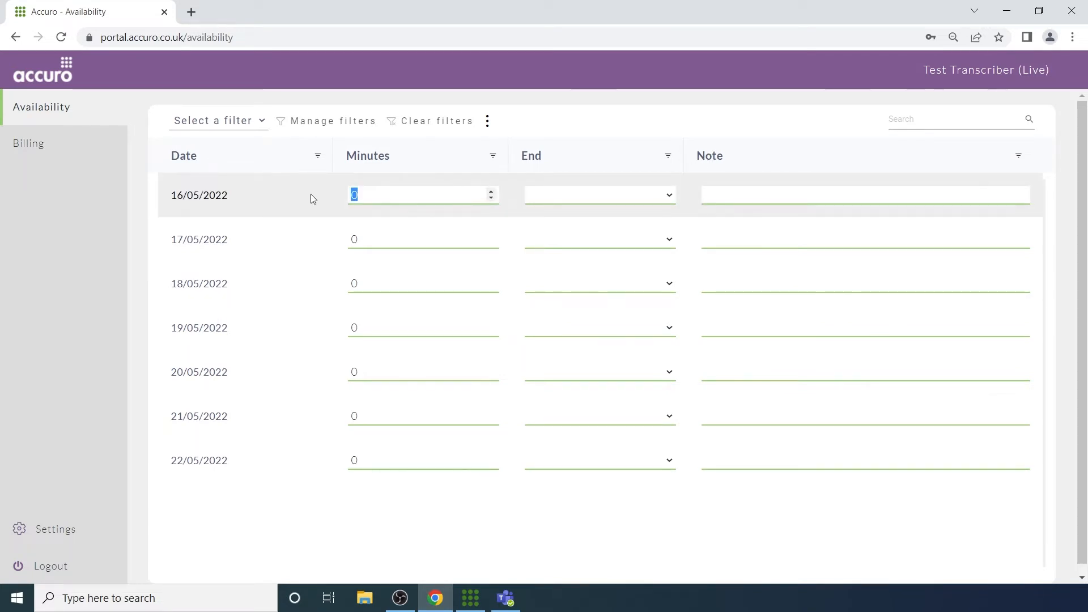
left_click(598, 195)
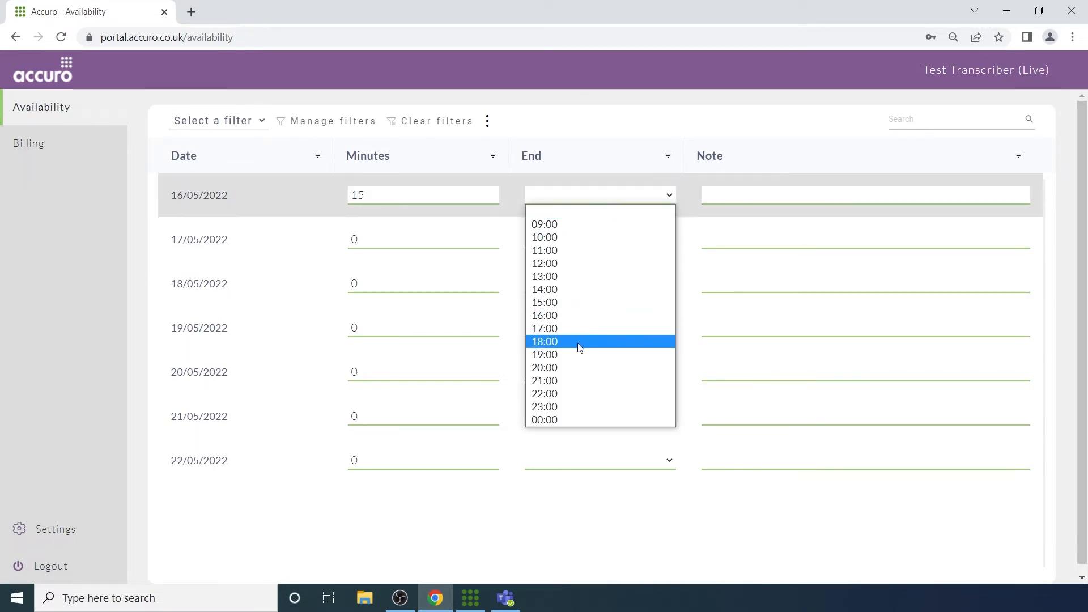
left_click(544, 341)
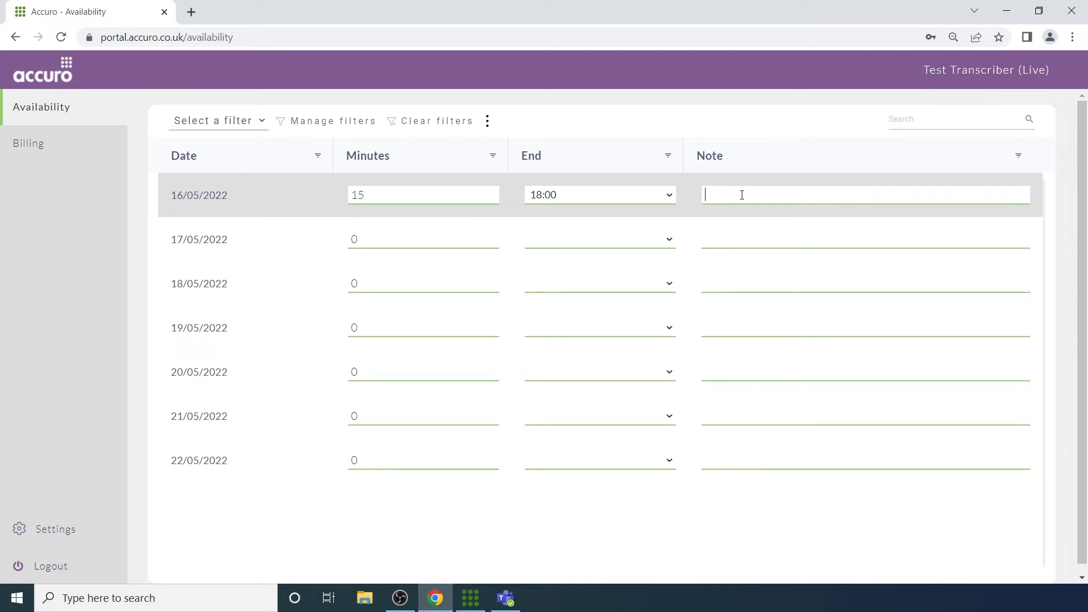
type("Available for urgents")
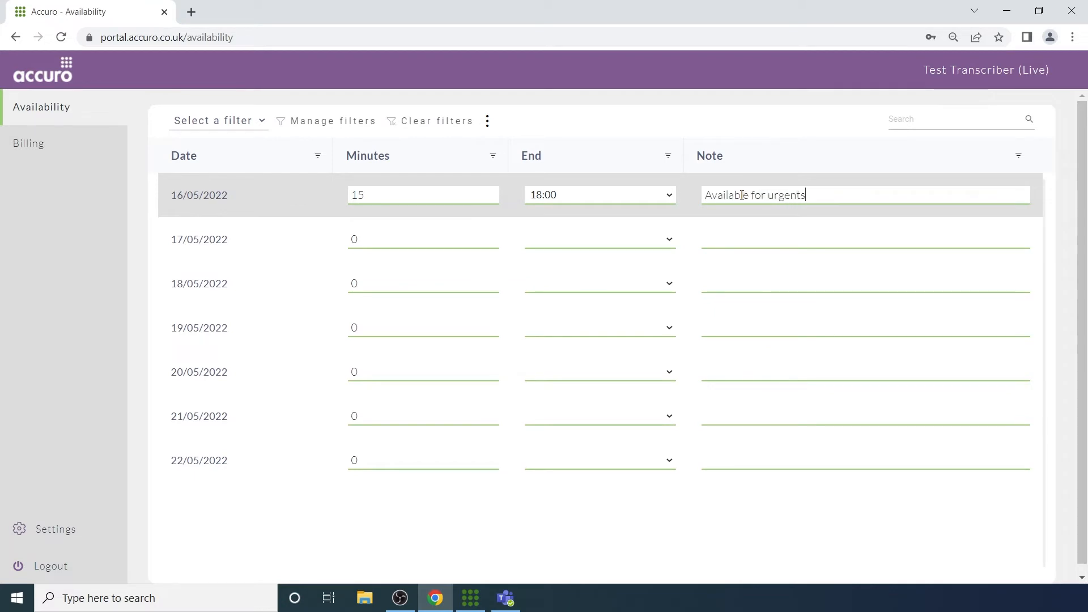
mouse_move(487, 121)
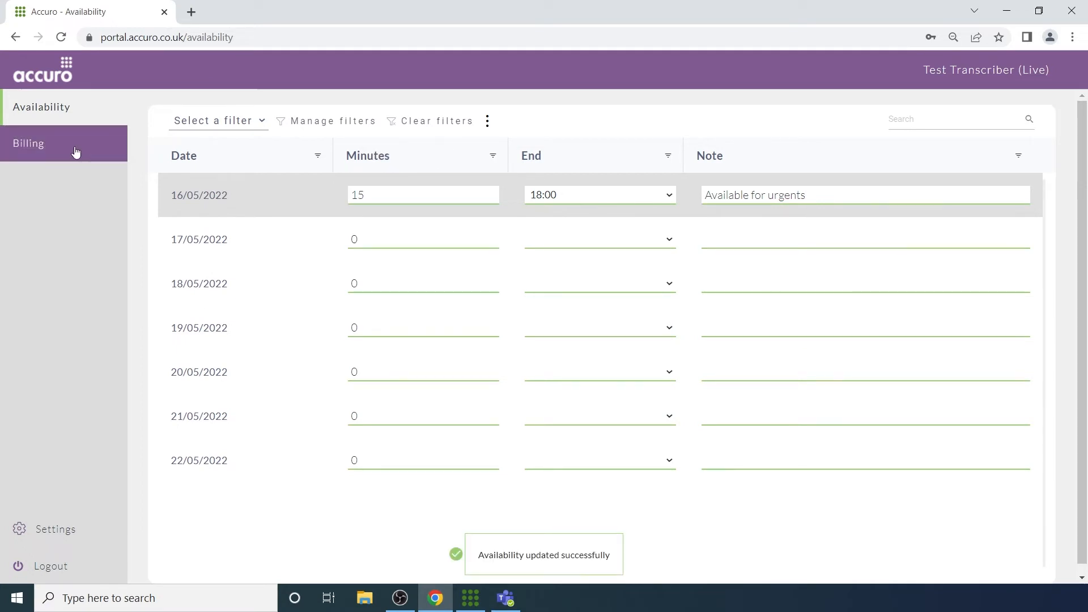
Open Billing, tick the 01/04/2016 invoice, and view then dismiss its actions menu.
left_click(28, 143)
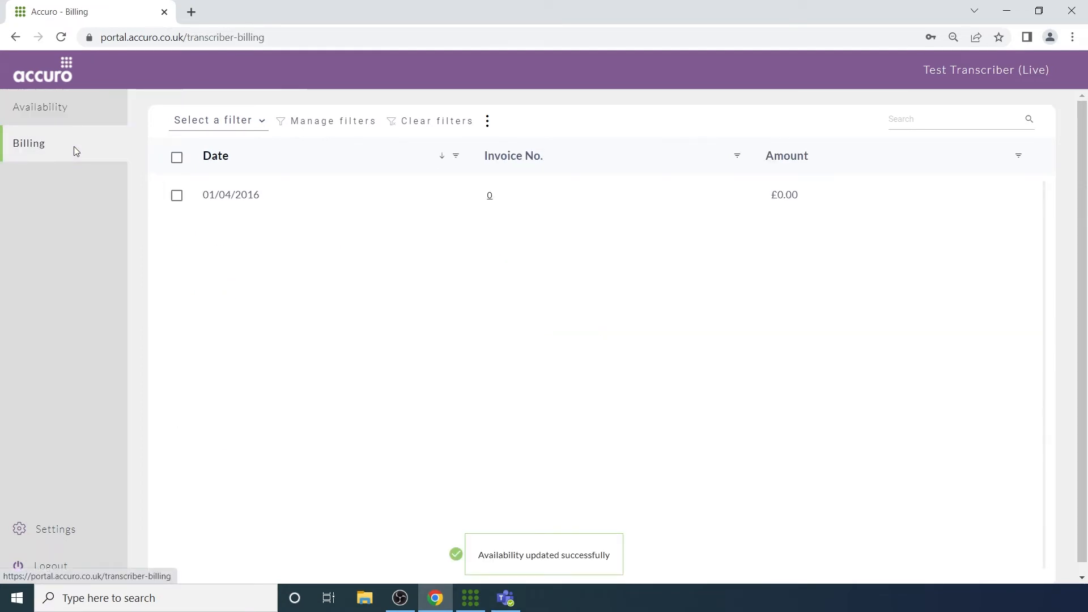
left_click(176, 157)
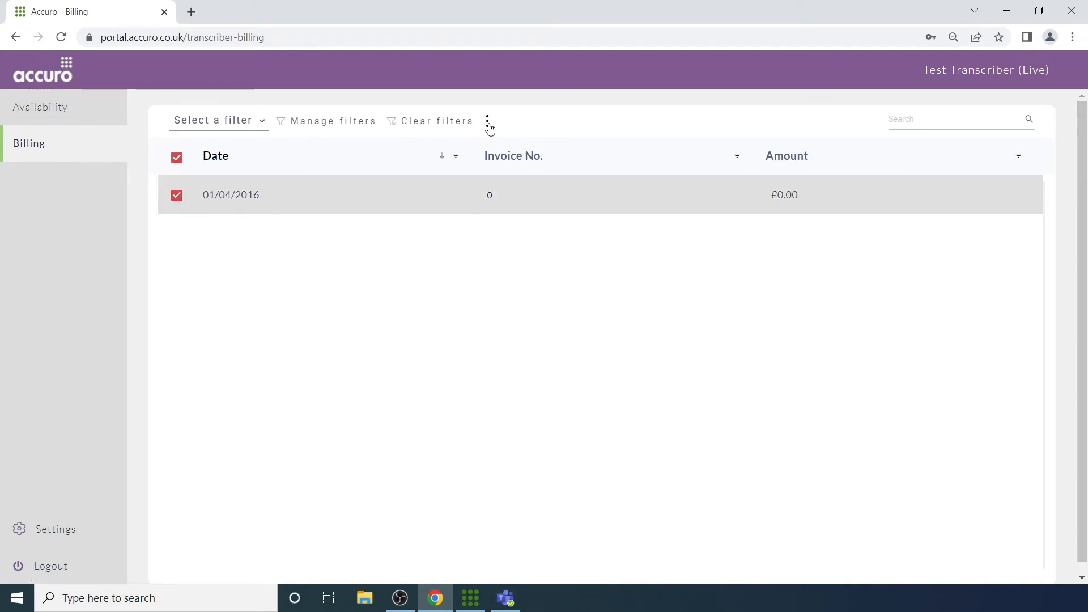
left_click(488, 121)
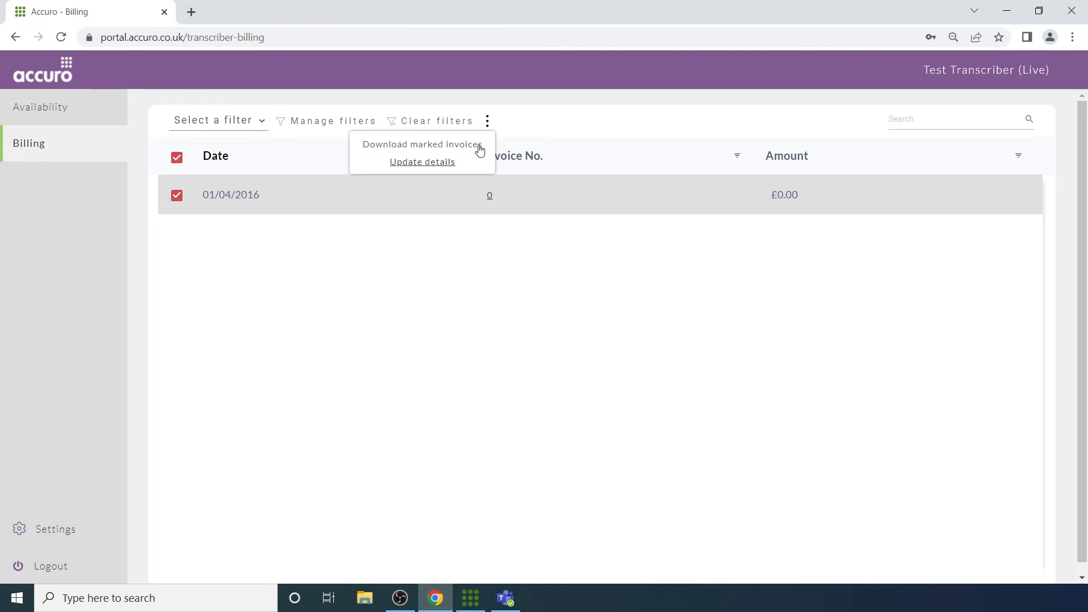
left_click(488, 120)
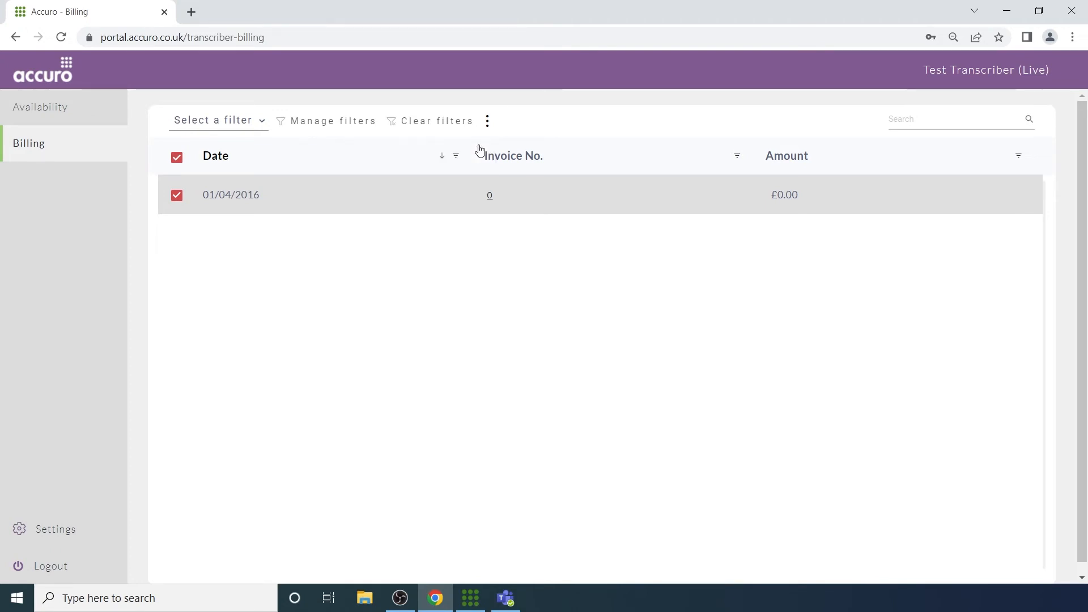
mouse_move(490, 142)
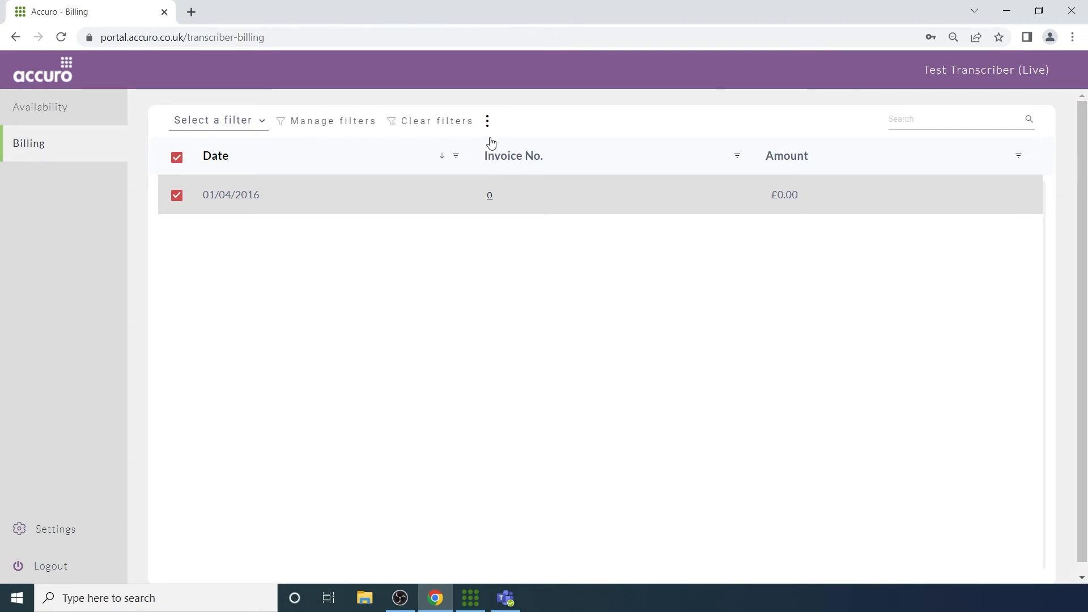
mouse_move(474, 155)
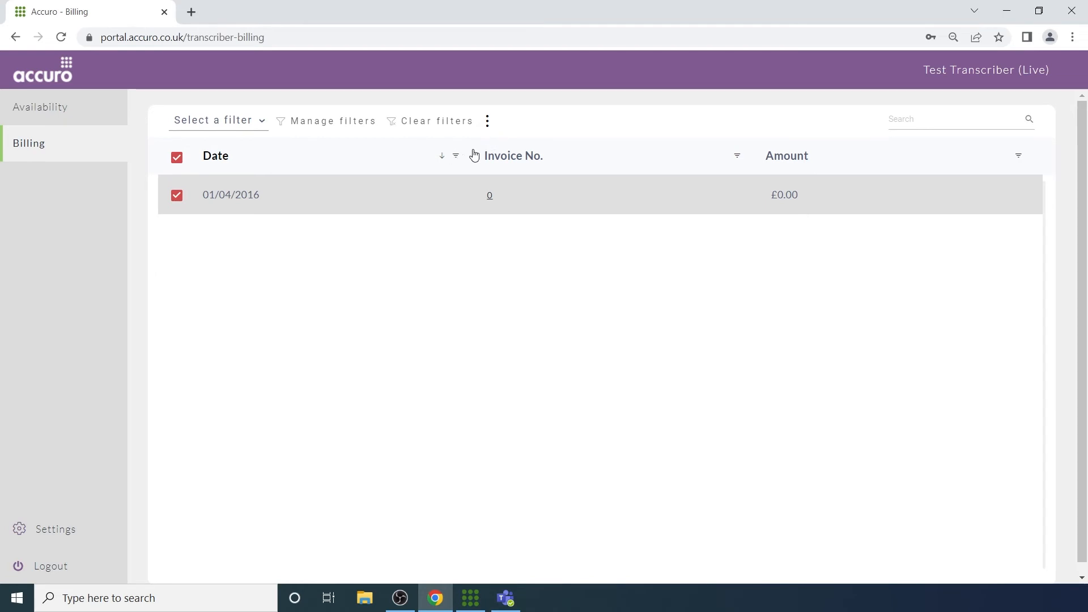
mouse_move(54, 529)
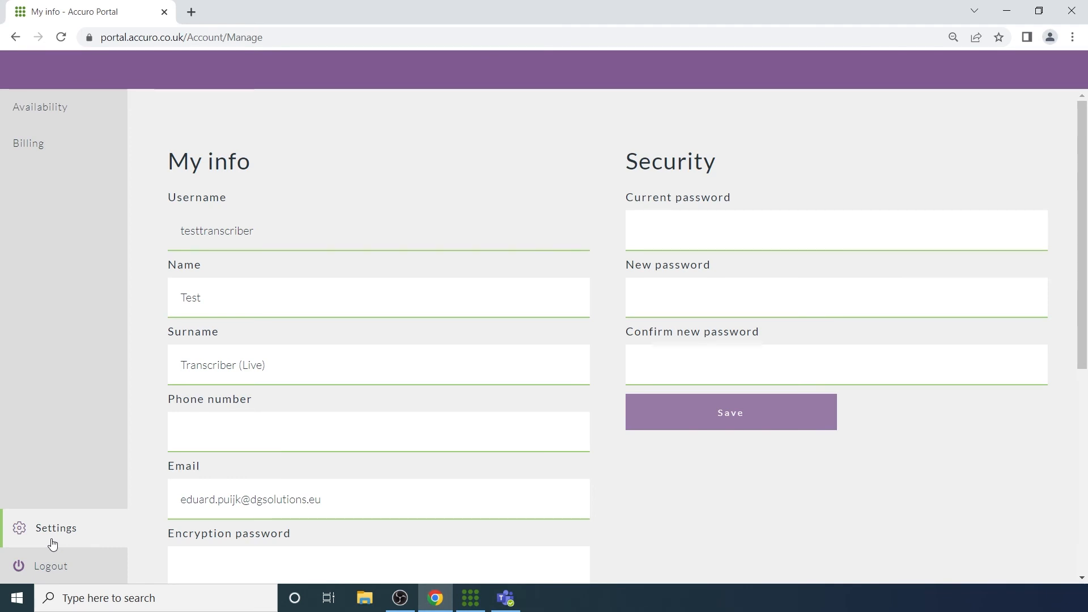
Scroll down the My info settings page to review account and security fields.
scroll("down", 3)
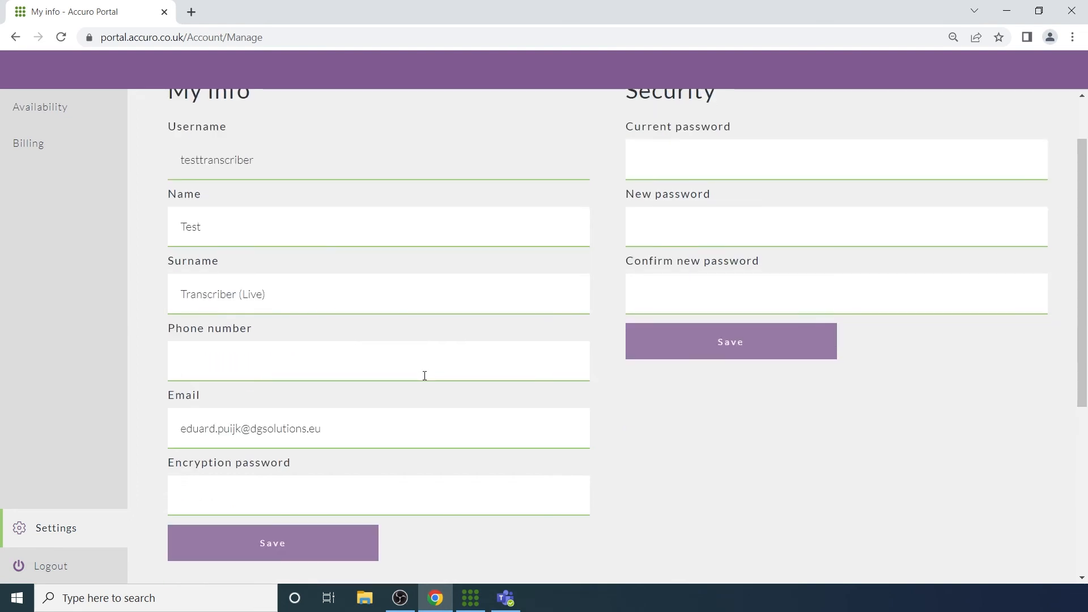
mouse_move(417, 408)
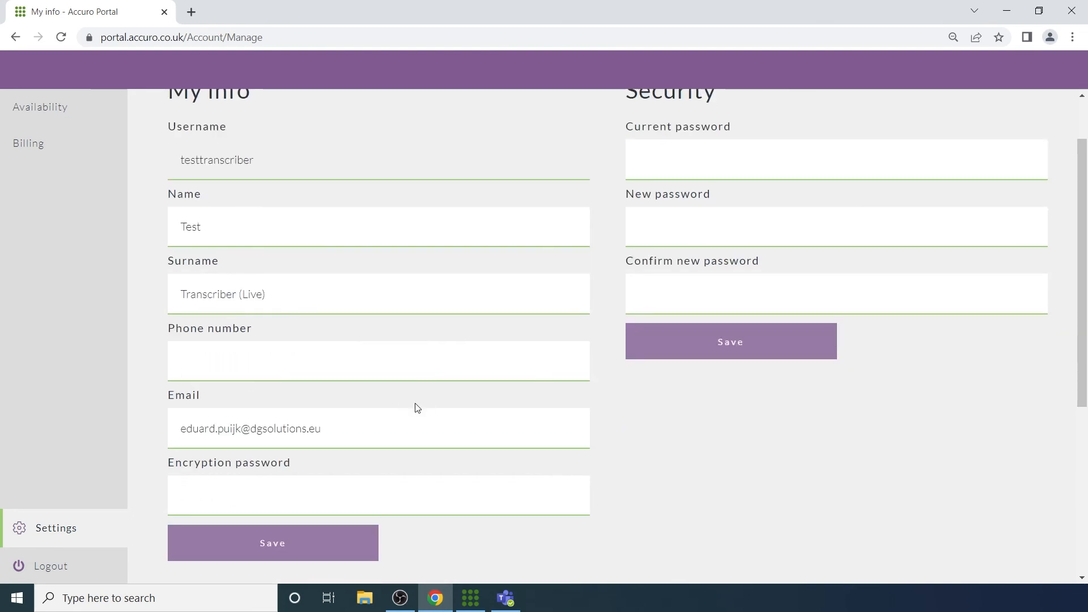